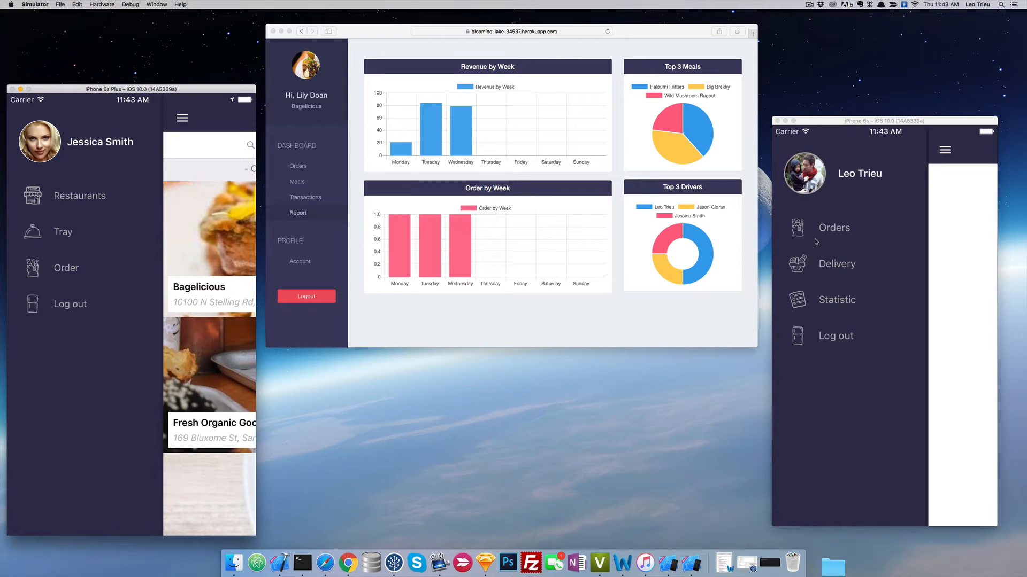
- Order five Haloumi Fritters from Bagelicious and track the $105.0 cooking order on the map
{"action": "left_click", "coordinate": [181, 117]}
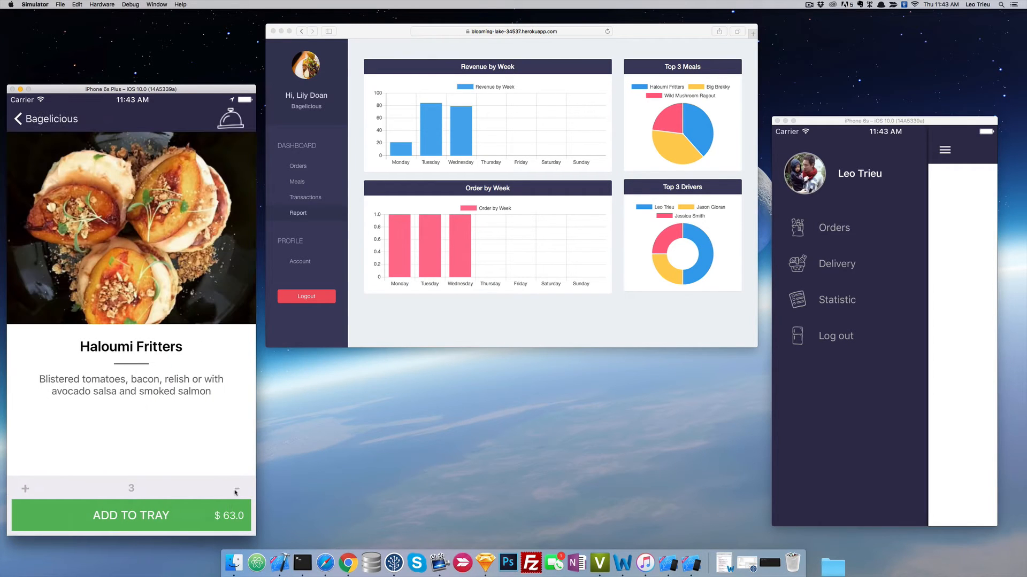
{"action": "left_click", "coordinate": [237, 488]}
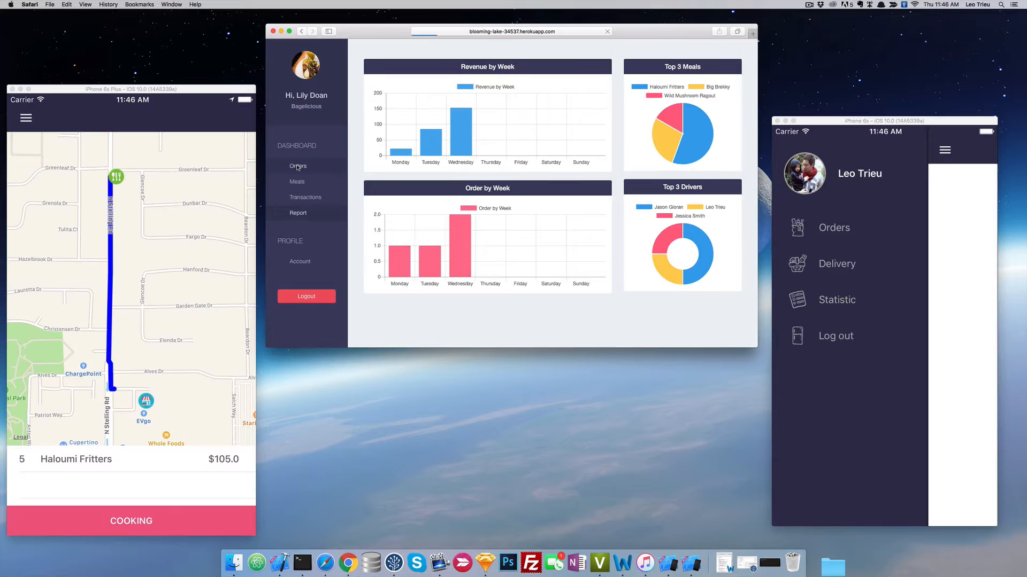
{"action": "left_click", "coordinate": [298, 166]}
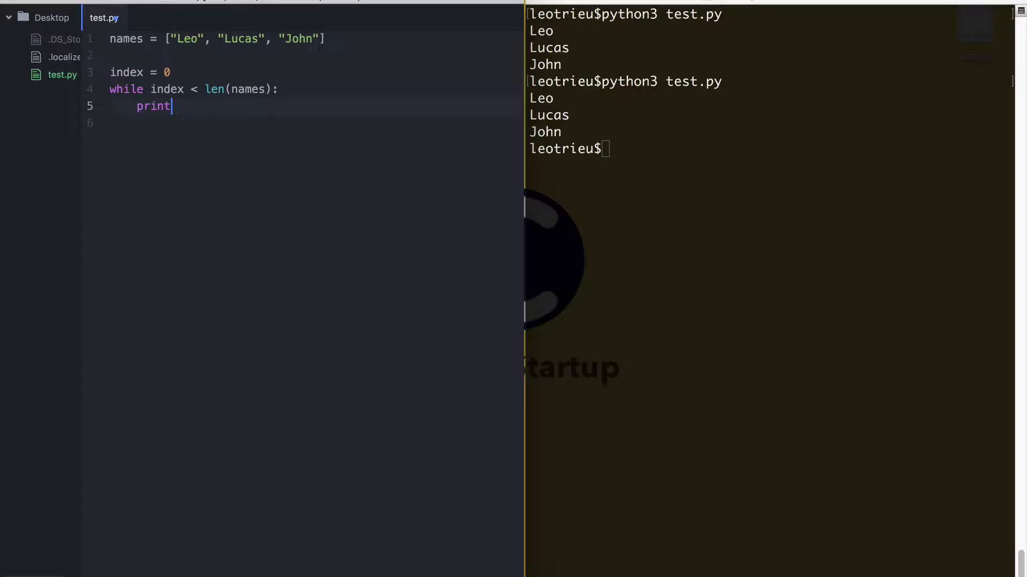
- Complete the loop body with print(names[index]) followed by index += 1
{"action": "type", "text": "(names"}
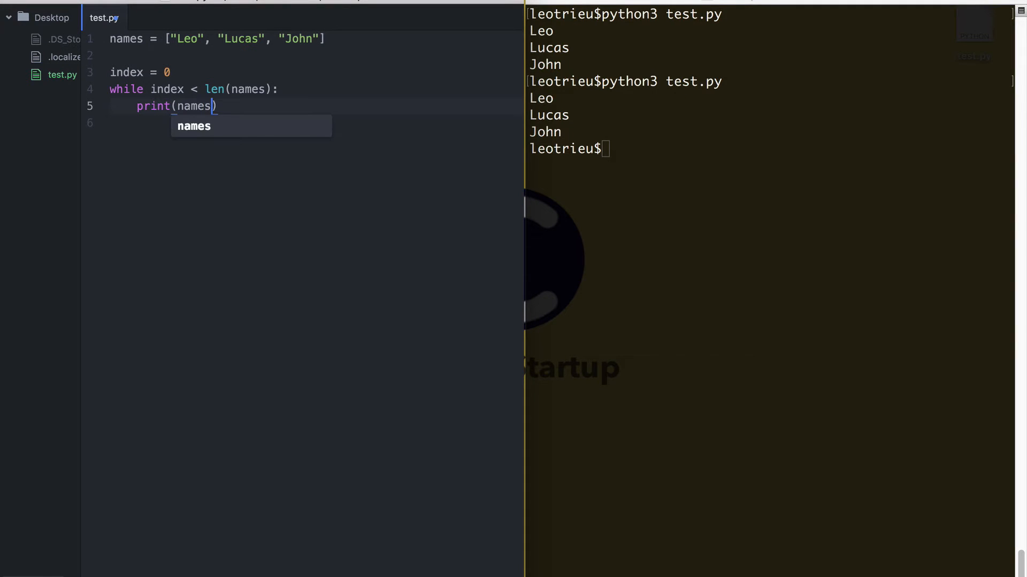
{"action": "type", "text": "[index"}
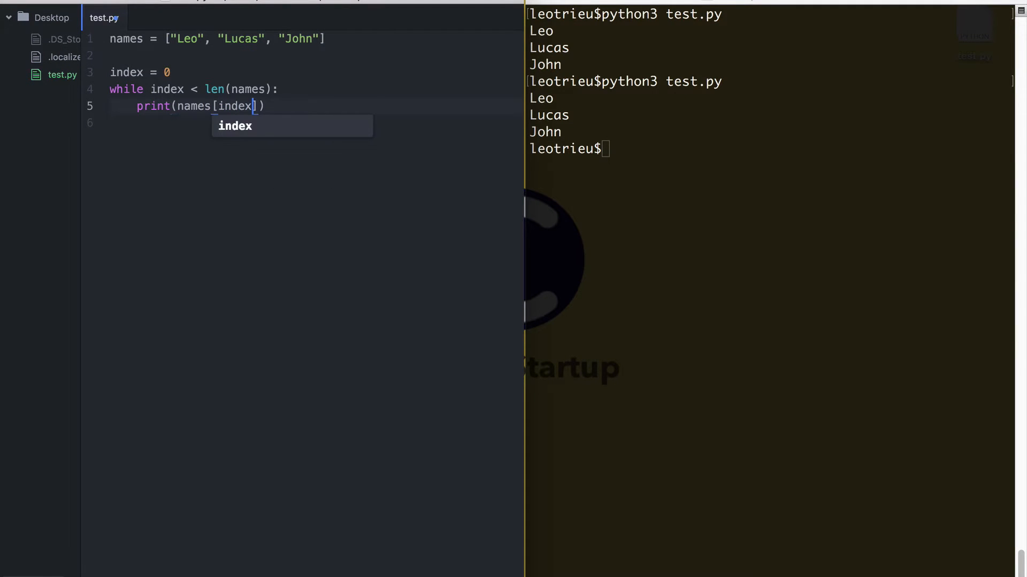
{"action": "type", "text": "inde"}
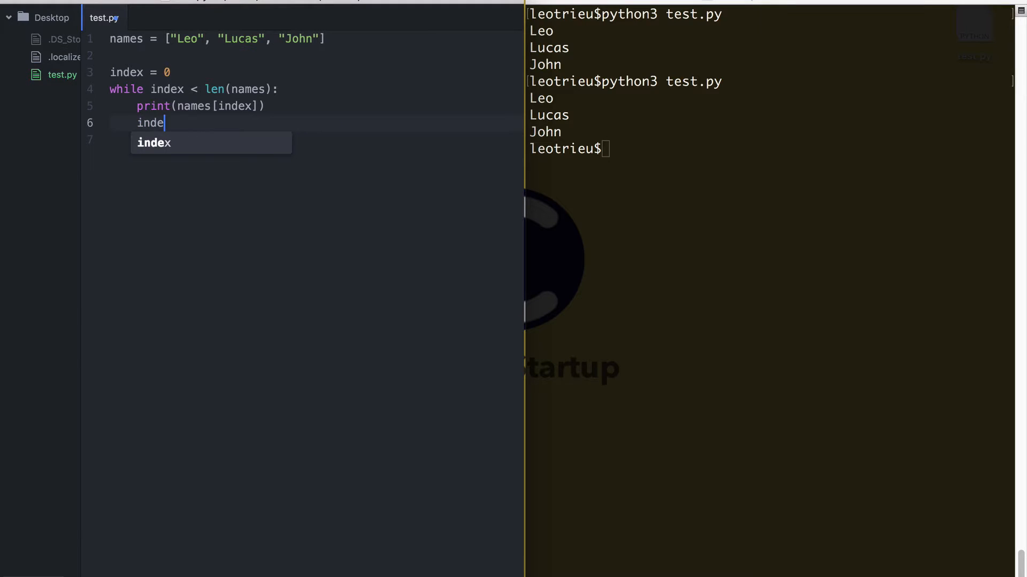
{"action": "type", "text": "x +"}
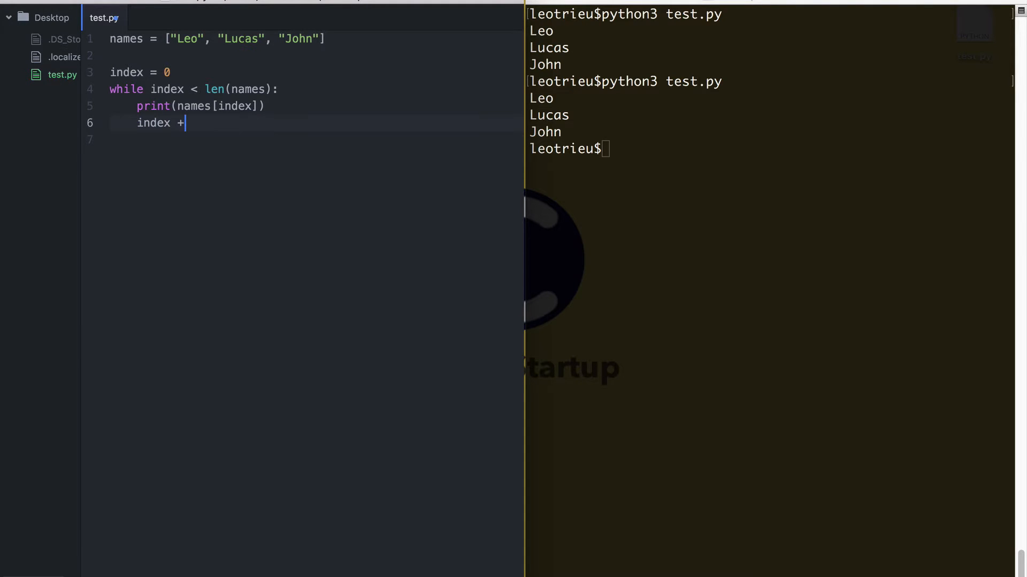
{"action": "type", "text": "="}
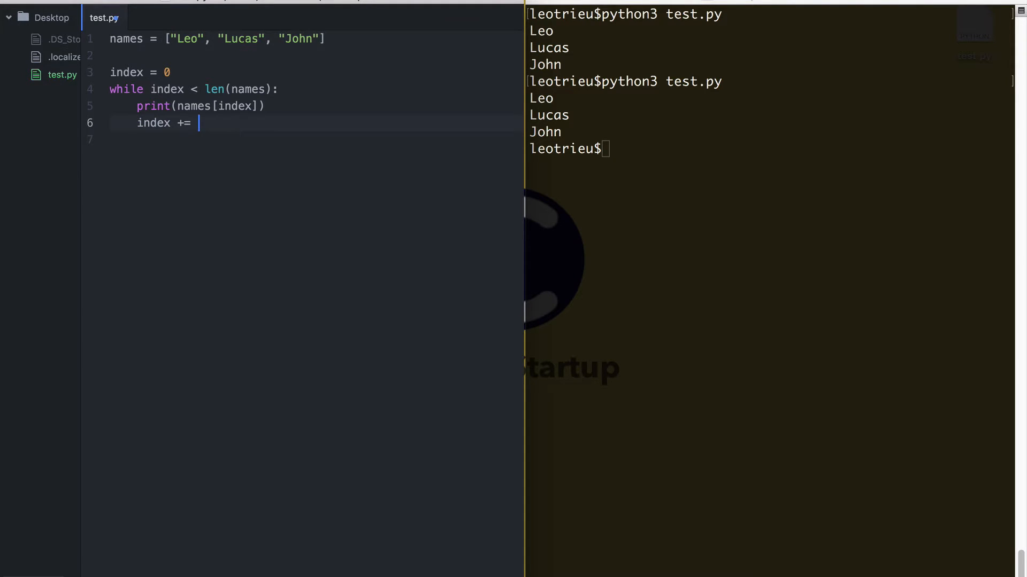
{"action": "type", "text": "1"}
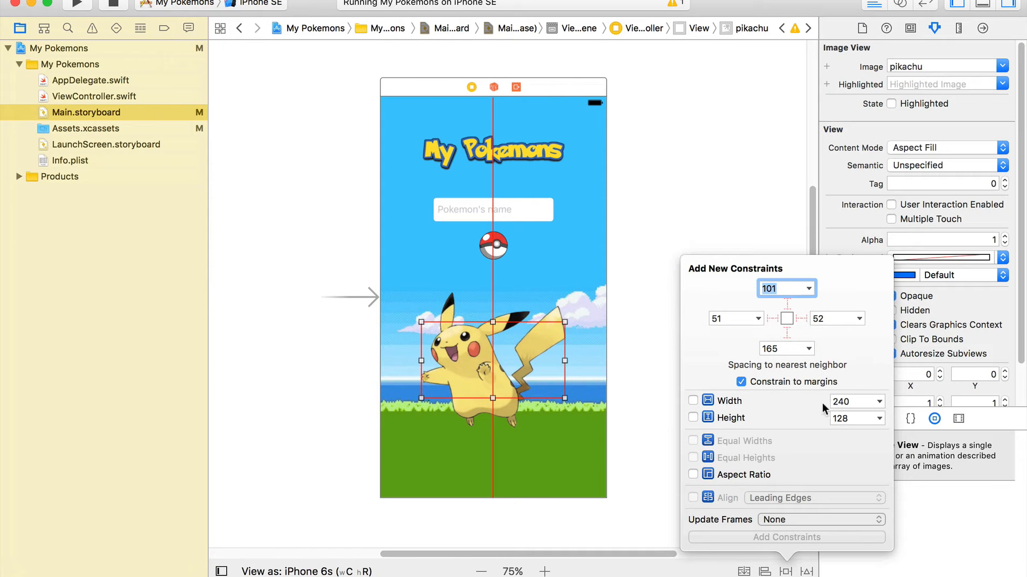
- Constrain the pikachu image to top 31 with 150 by 150 size, then begin the audio code
{"action": "left_click", "coordinate": [741, 381]}
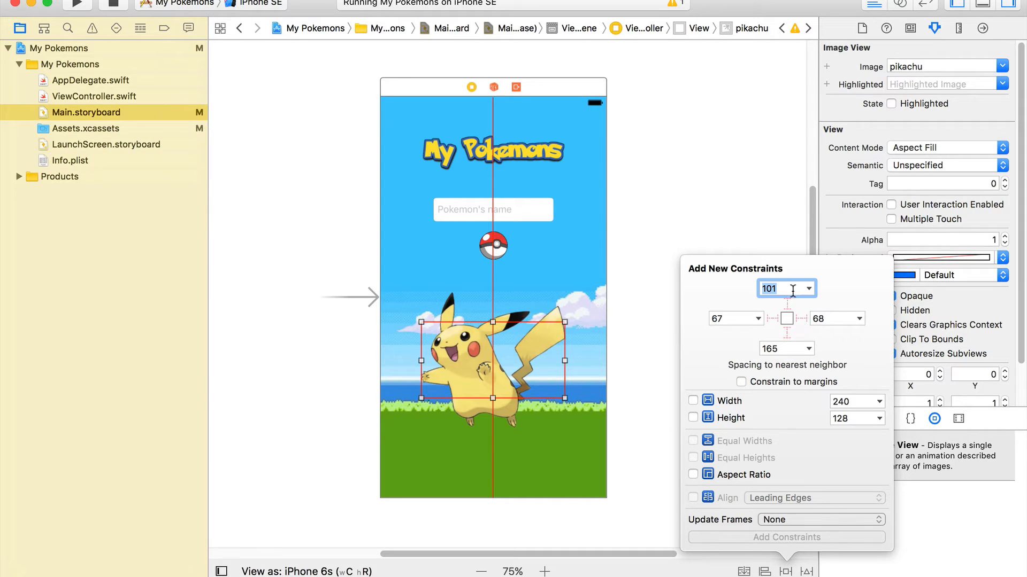
{"action": "type", "text": "31"}
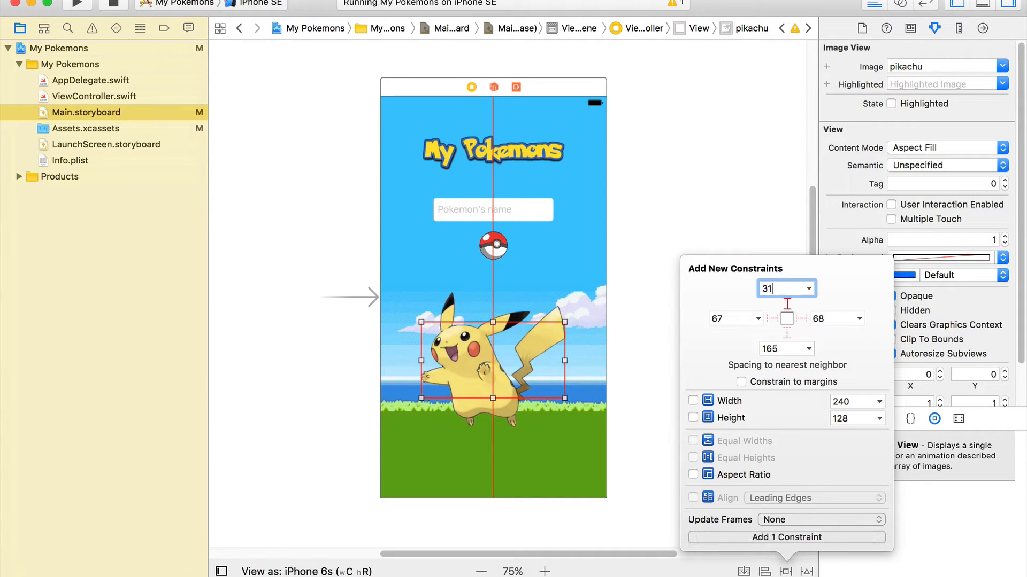
{"action": "left_click", "coordinate": [693, 400]}
{"action": "type", "text": "150"}
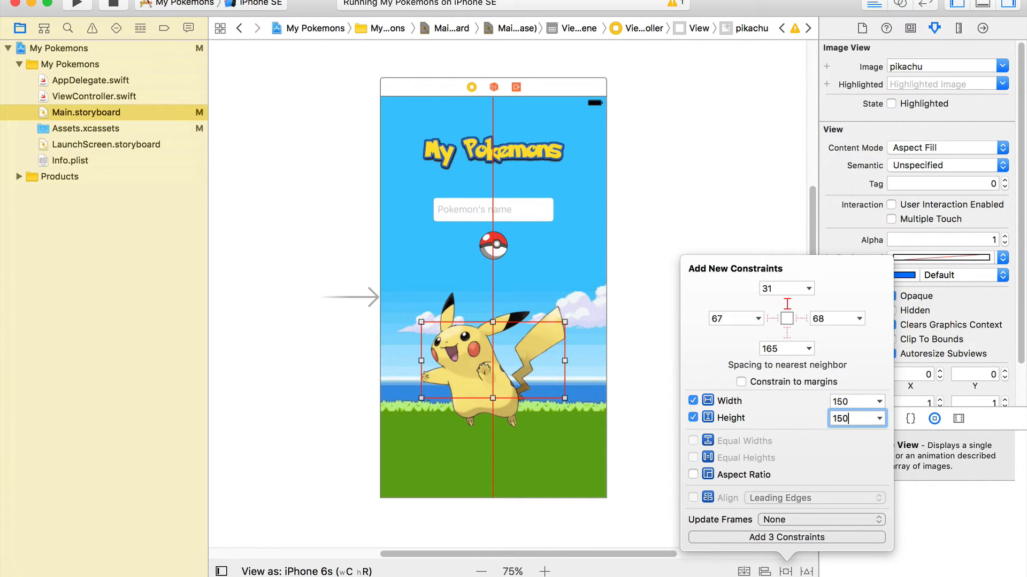
{"action": "left_click", "coordinate": [787, 537]}
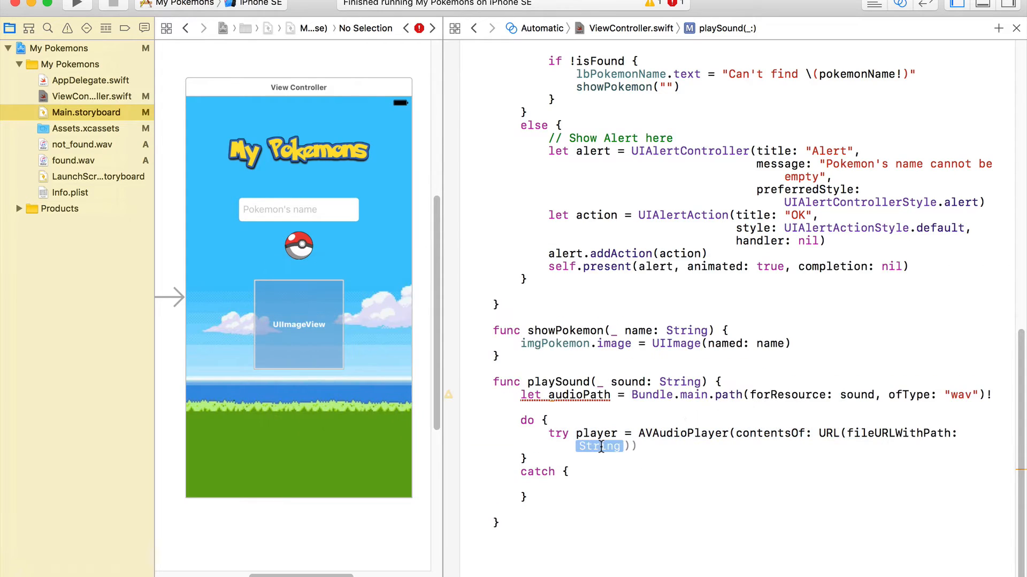
{"action": "type", "text": "audio"}
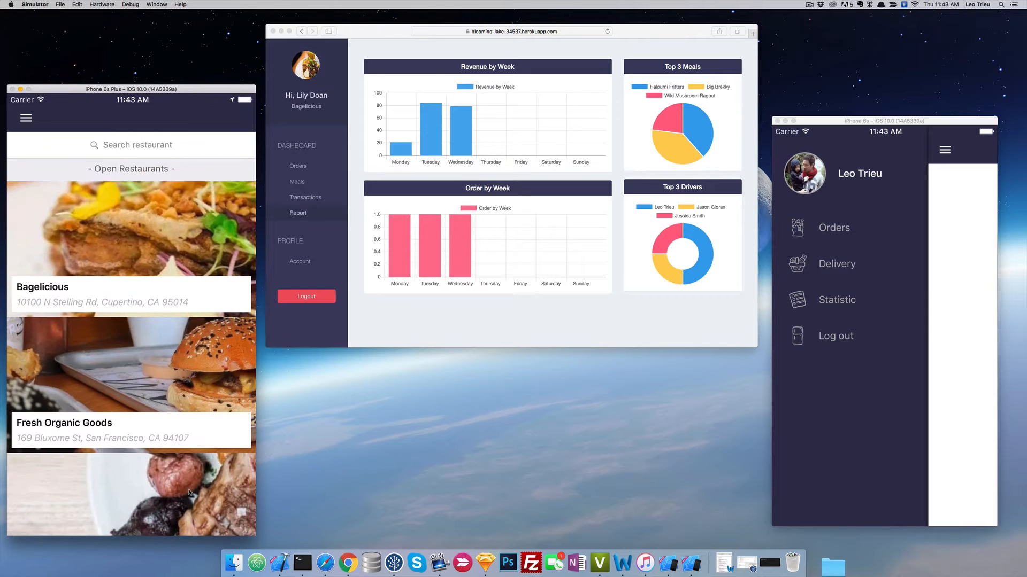
- Open the Bagelicious menu and then the Haloumi Fritters meal details
{"action": "left_click", "coordinate": [27, 117]}
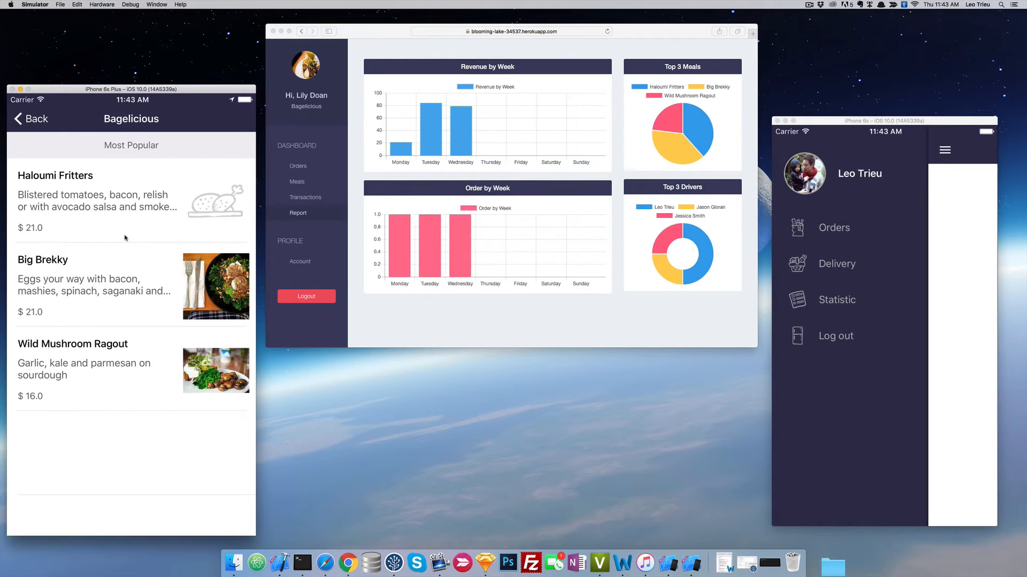
{"action": "left_click", "coordinate": [55, 175]}
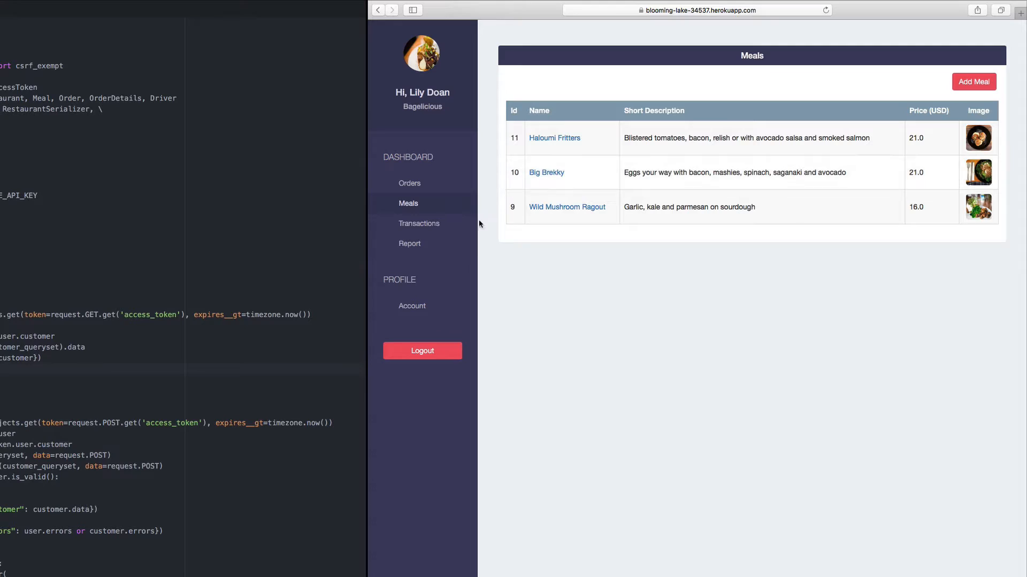
- Open the dashboard Report page with Bagelicious revenue, weekly orders, top meals and top drivers
{"action": "left_click", "coordinate": [409, 244]}
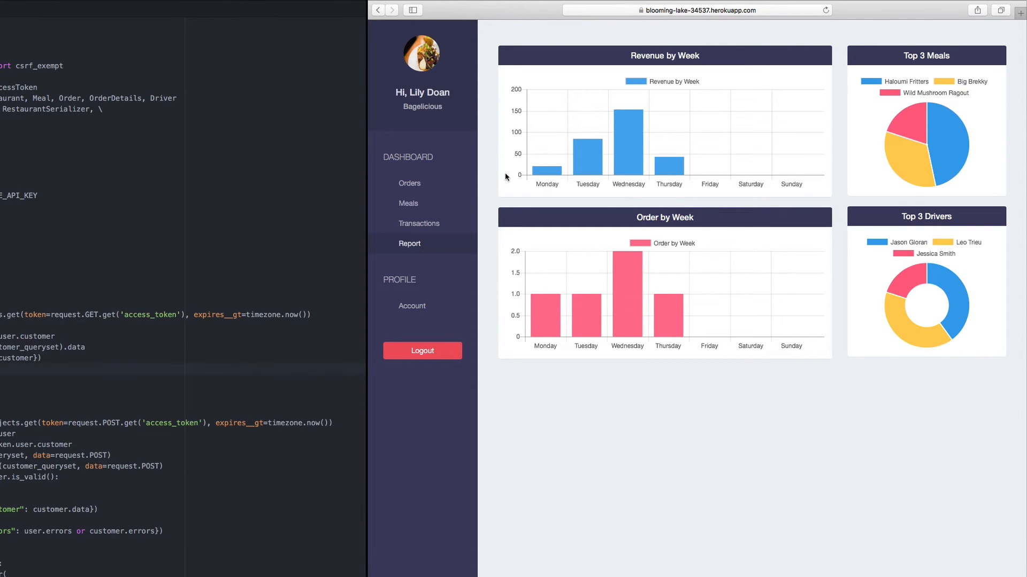
{"action": "mouse_move", "coordinate": [667, 164]}
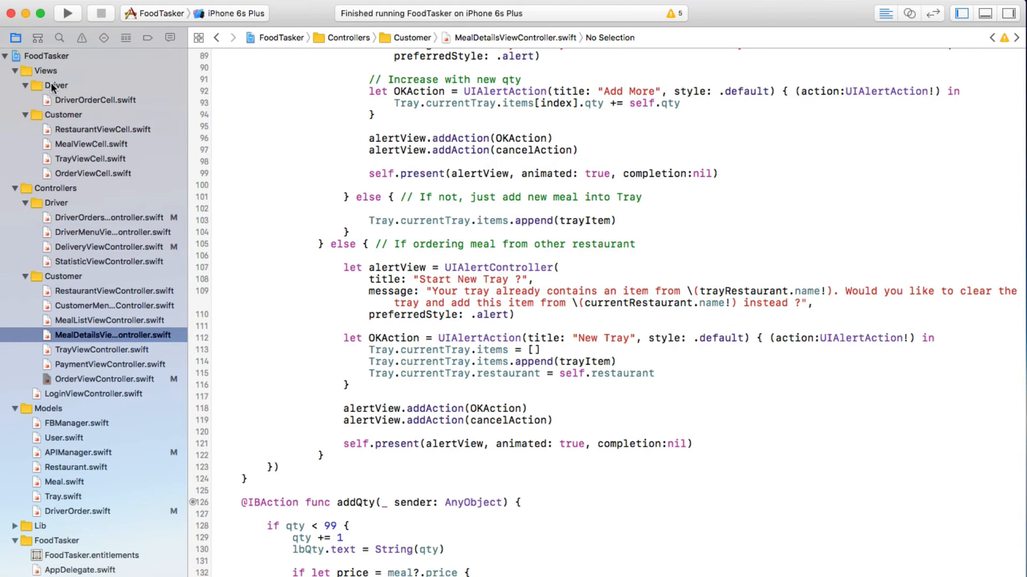
{"action": "mouse_move", "coordinate": [73, 248]}
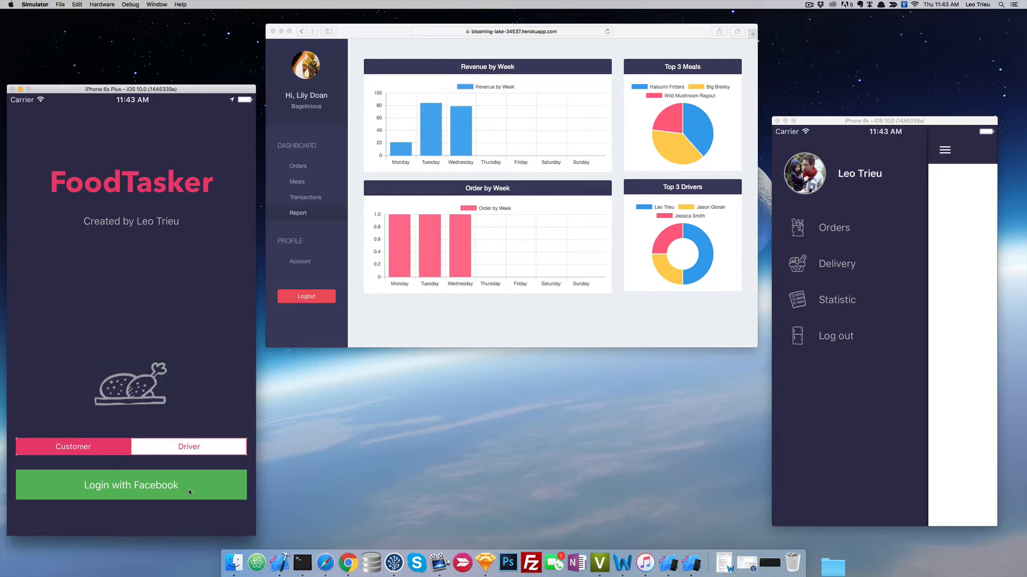
- Log in with Facebook and add two Bagelicious Haloumi Fritters ($42.0) to the tray
{"action": "left_click", "coordinate": [130, 485]}
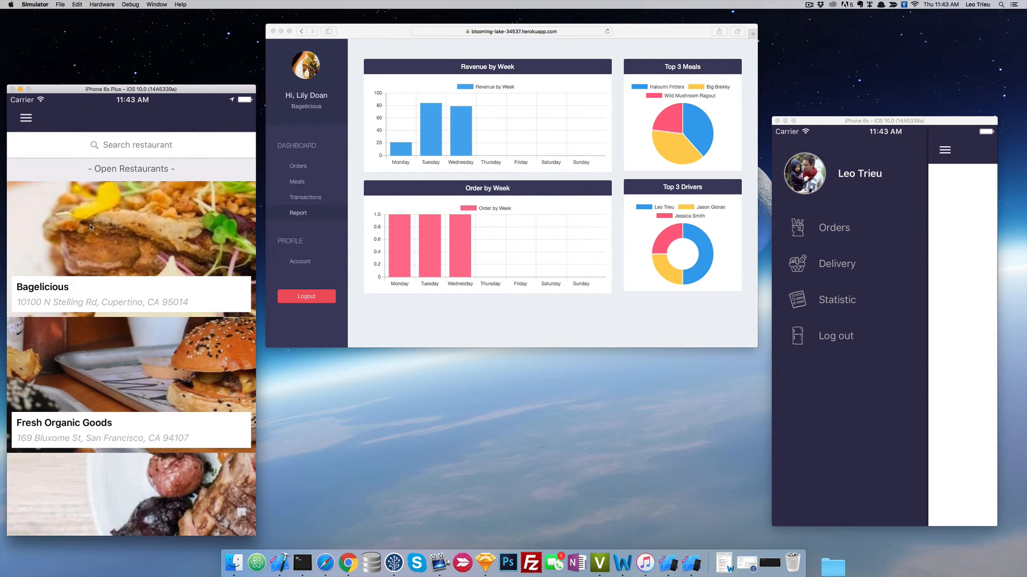
{"action": "left_click", "coordinate": [131, 229]}
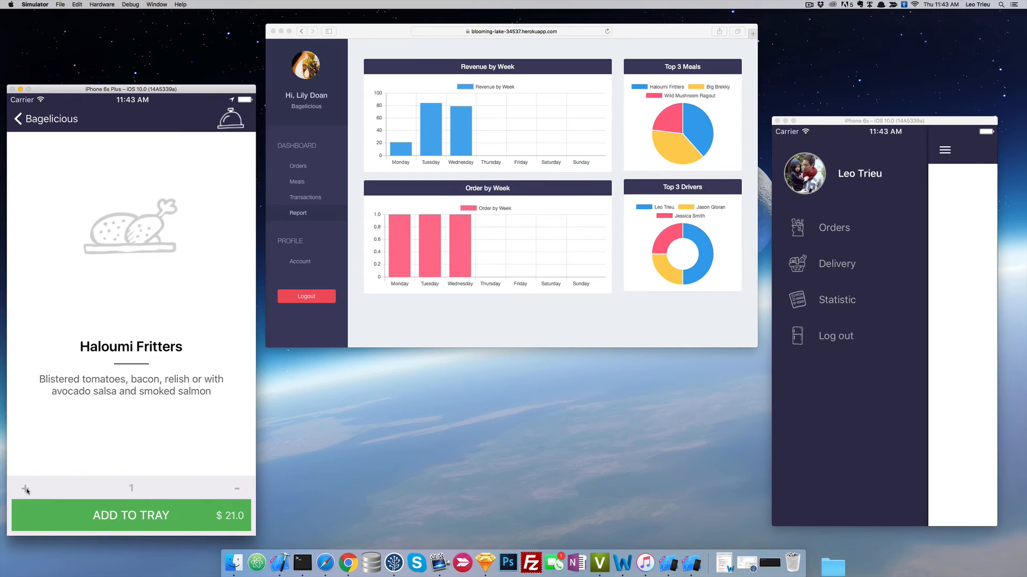
{"action": "left_click", "coordinate": [26, 488]}
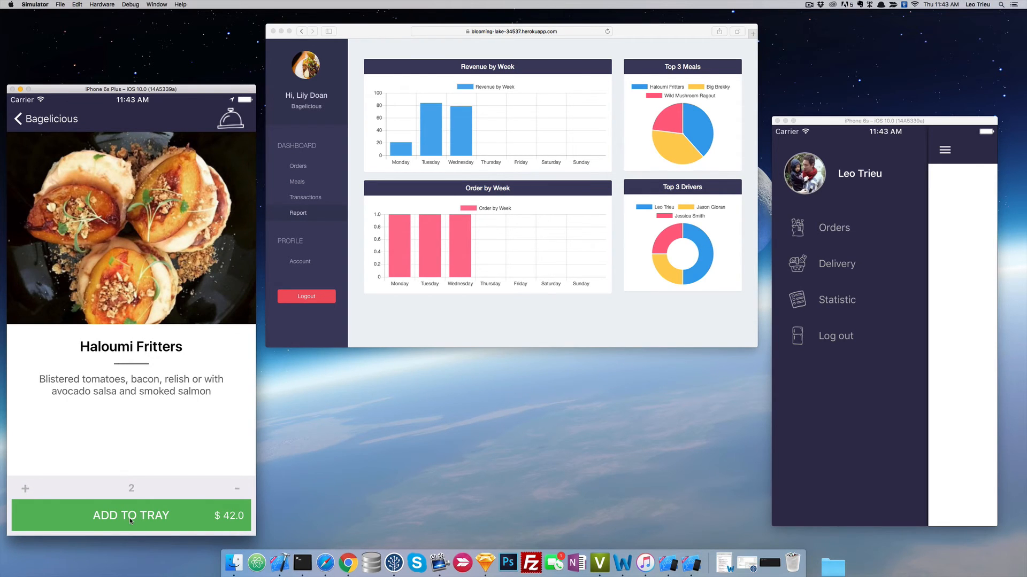
{"action": "left_click", "coordinate": [131, 516]}
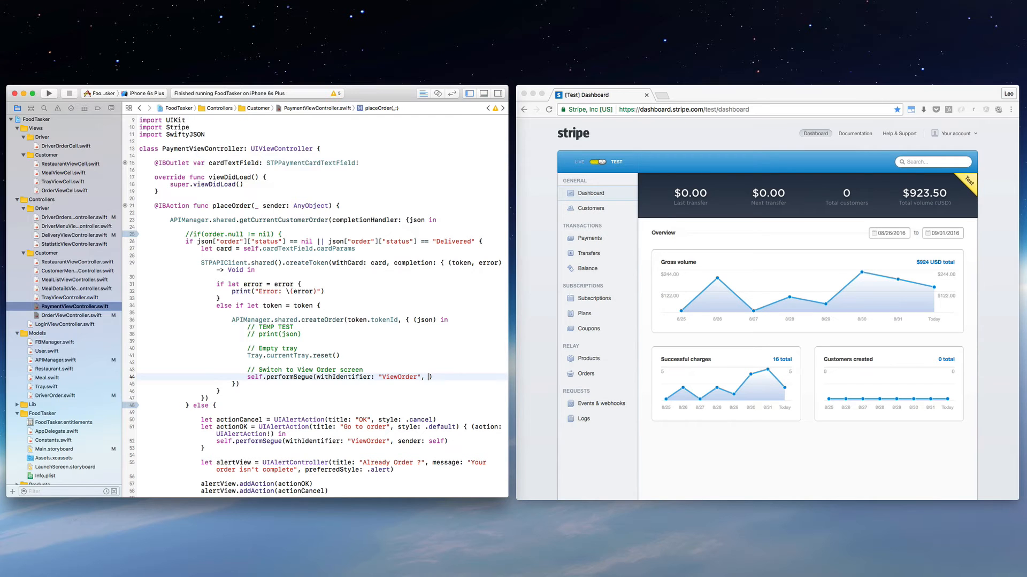
- Add sender: self to the performSegue(withIdentifier: "ViewOrder") call
{"action": "type", "text": "sender: sel"}
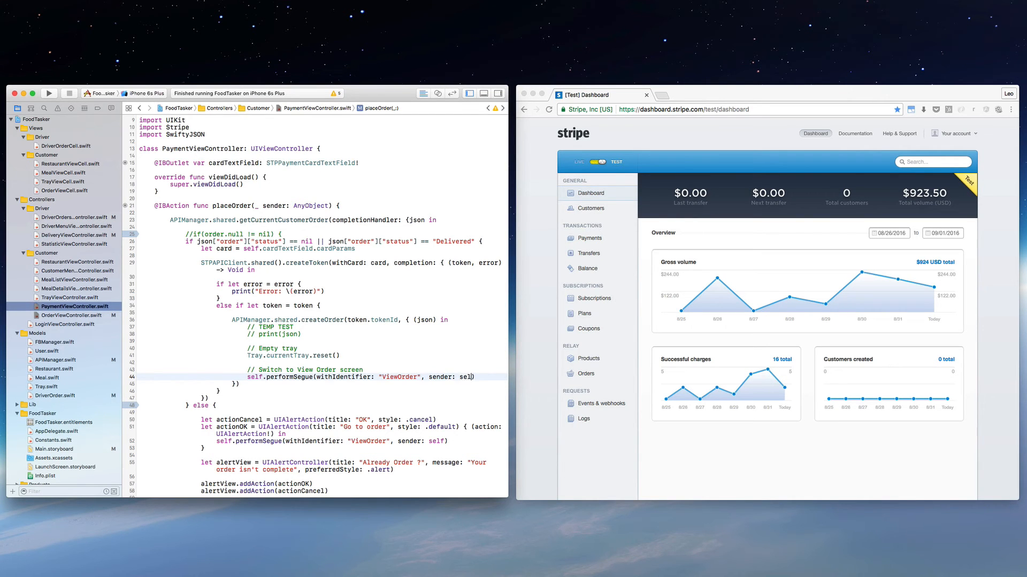